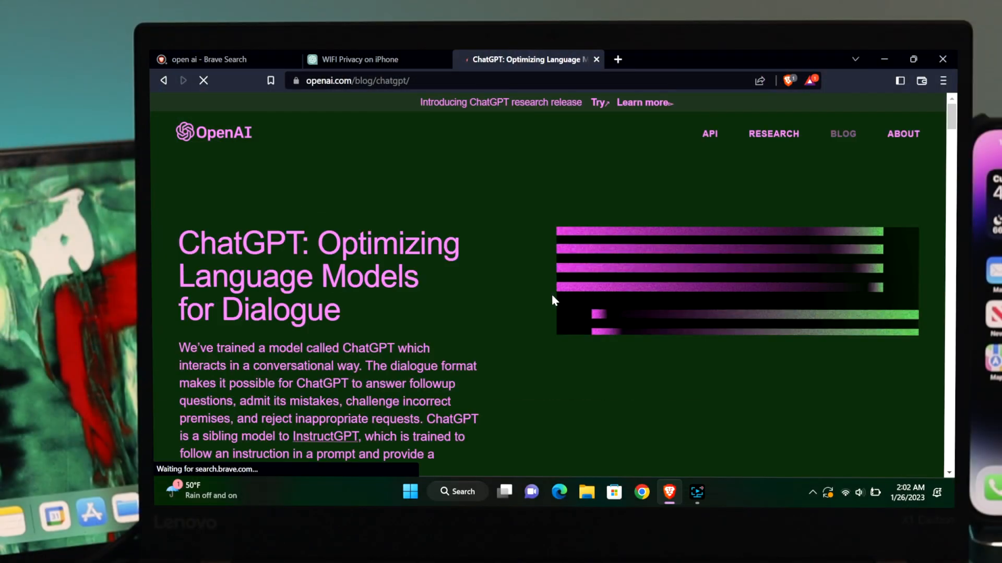
- Scroll down the OpenAI ChatGPT blog post
scroll(down, 3)
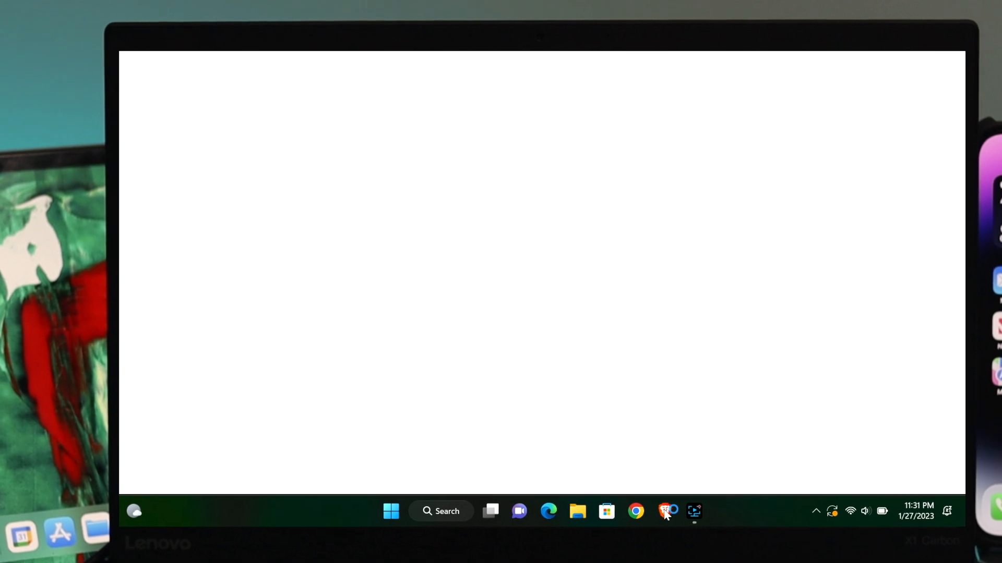
- Bring up Brave on chat.openai.com and log in to the ChatGPT account
click(666, 511)
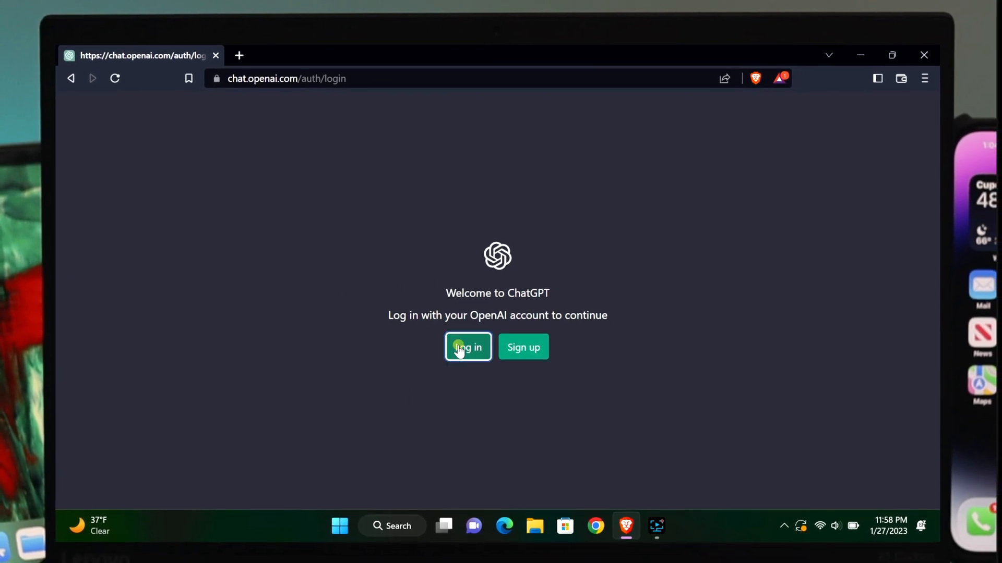
click(468, 347)
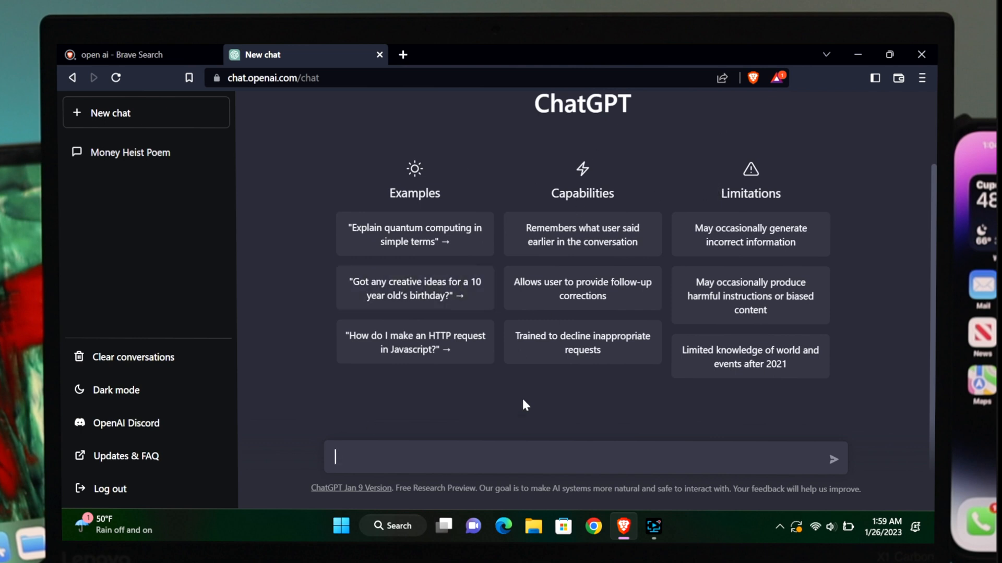
- Send the question on fixing Wi-Fi privacy on iPhone
text(how)
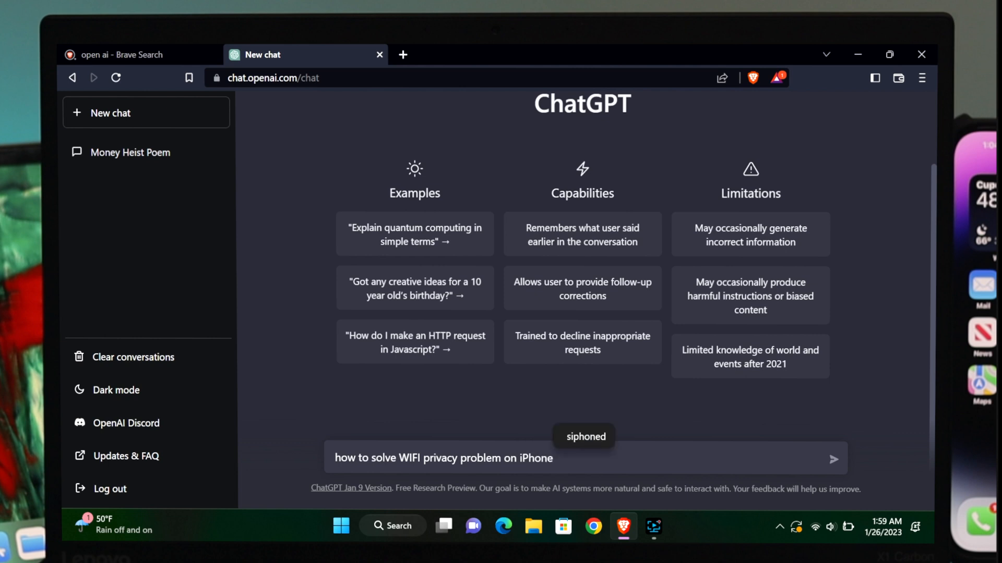
click(832, 459)
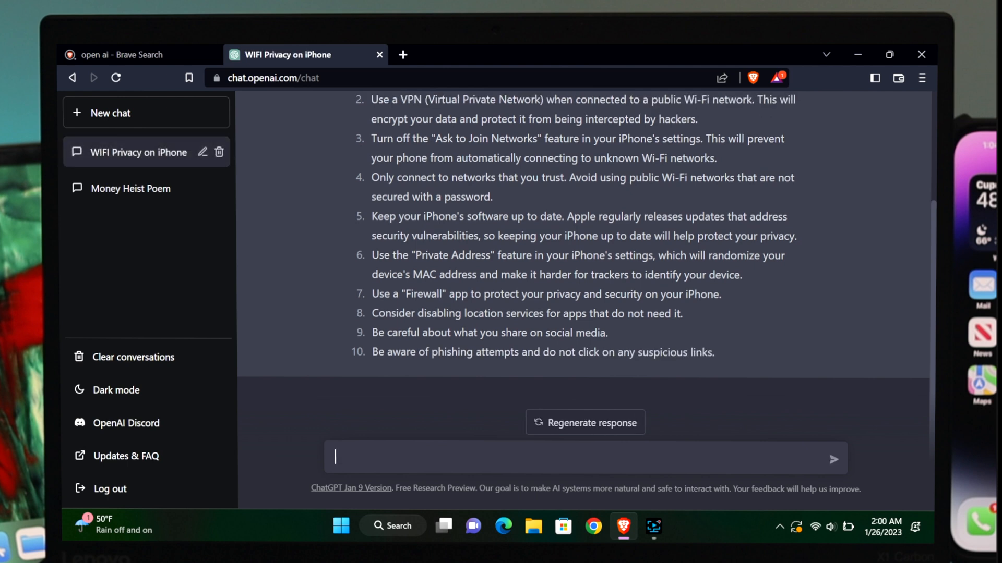
- Type the follow-up "How to solve iPhone won't turn o…" without sending it
text(How to solve iPhoen wo)
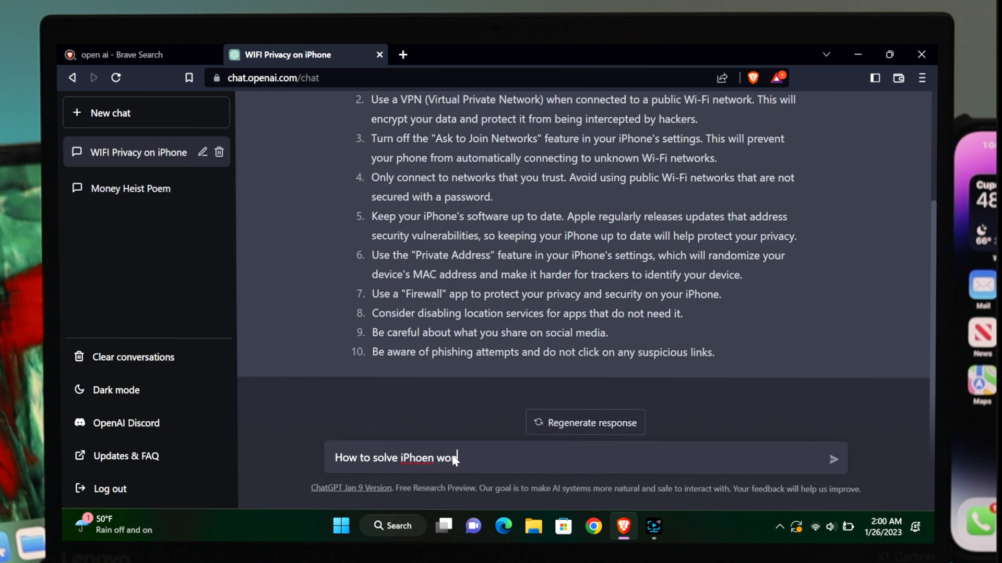
text(iPhone)
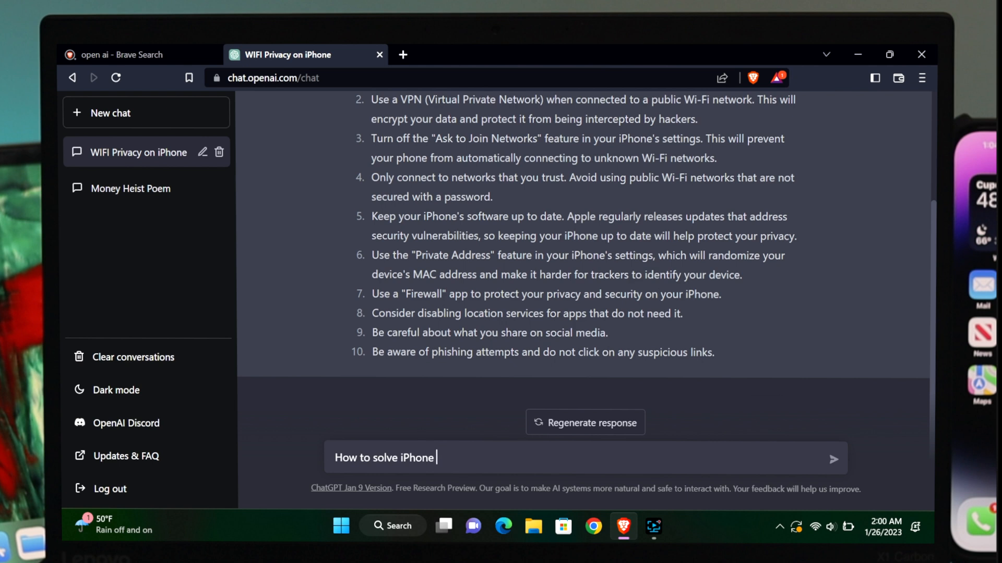
text(won't turn o)
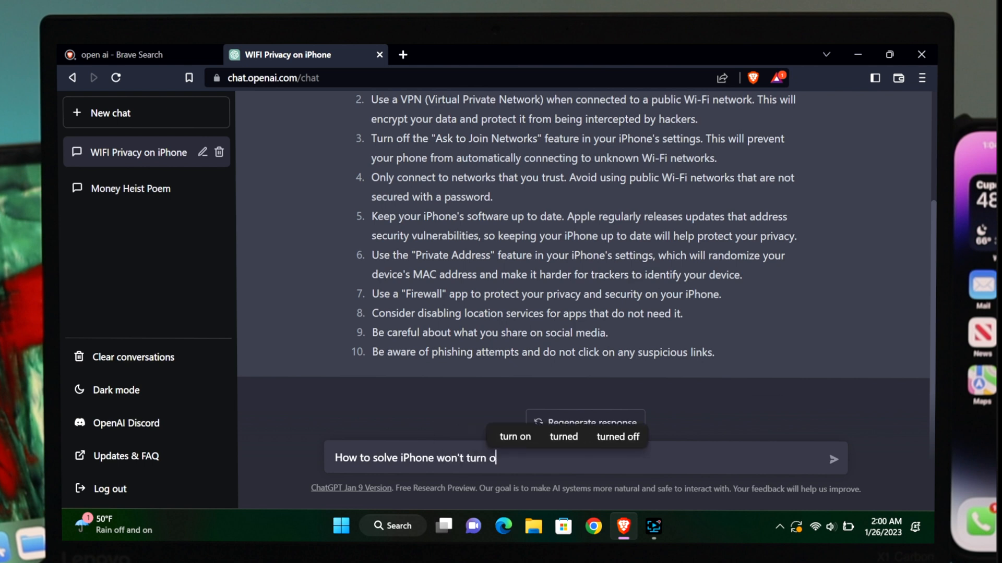